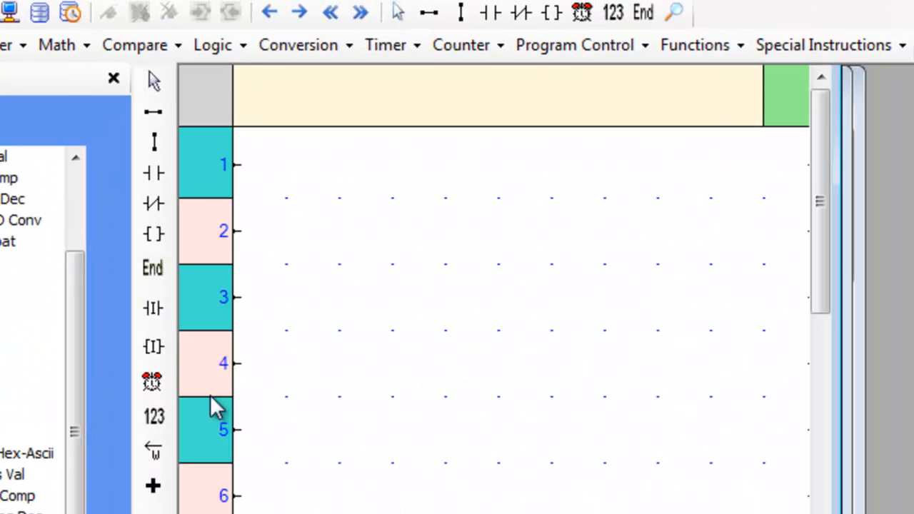
Place an ASCII to Hex conversion block (D00000 to D00001) on rung 1.
{"action": "left_click", "coordinate": [298, 44]}
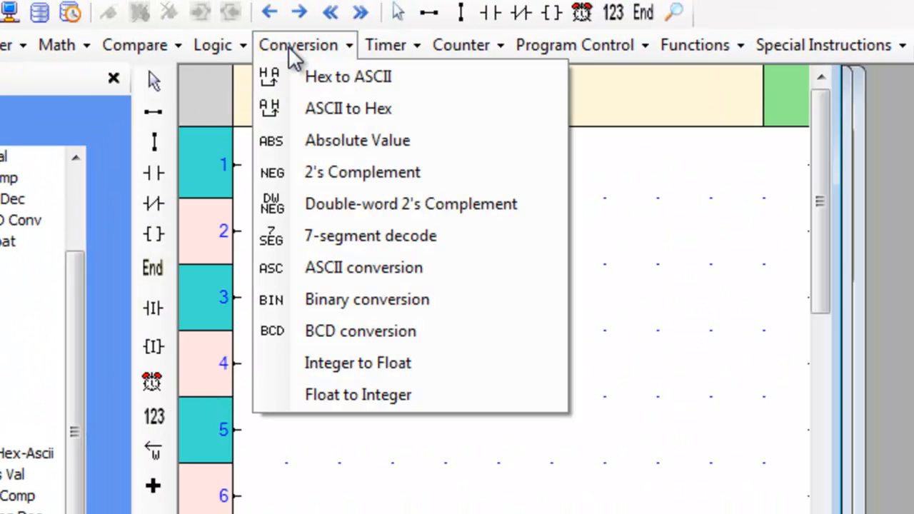
{"action": "left_click", "coordinate": [348, 108]}
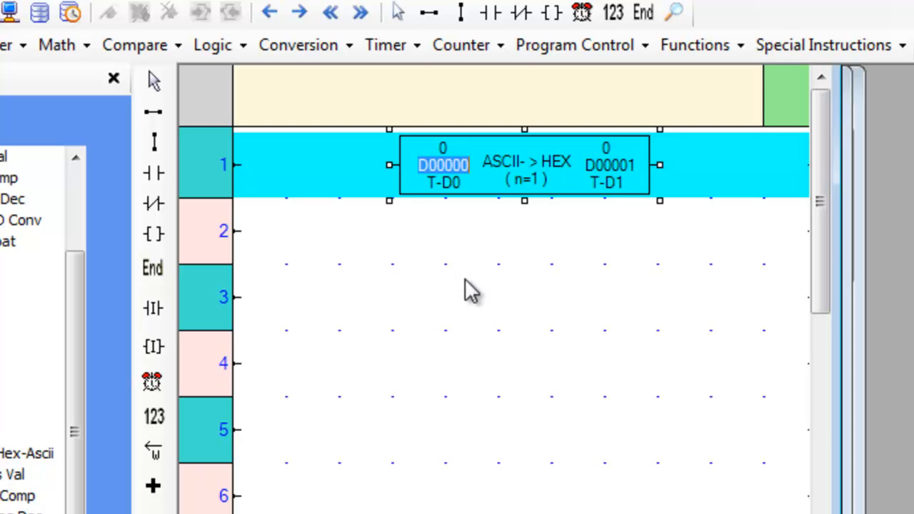
{"action": "mouse_move", "coordinate": [336, 257]}
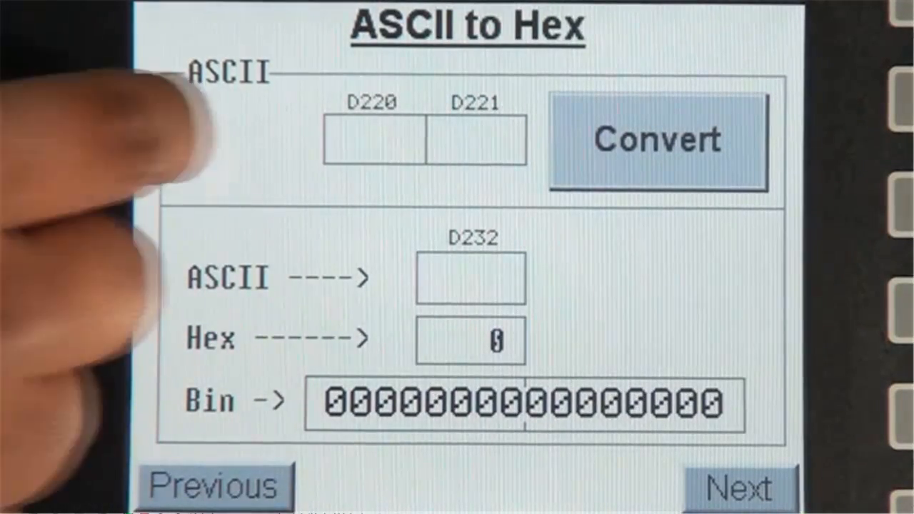
Open the ASCII keypad on the first input field and enter two characters.
{"action": "left_click", "coordinate": [379, 140]}
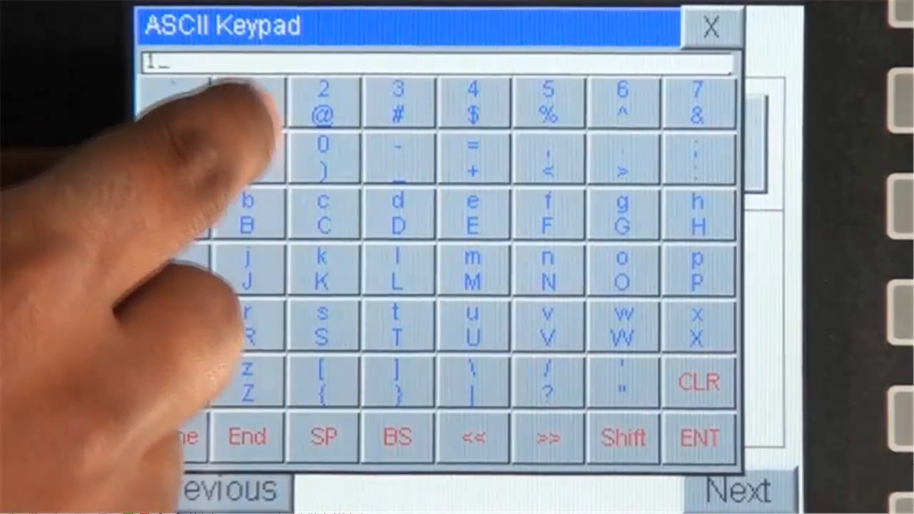
{"action": "left_click", "coordinate": [328, 104]}
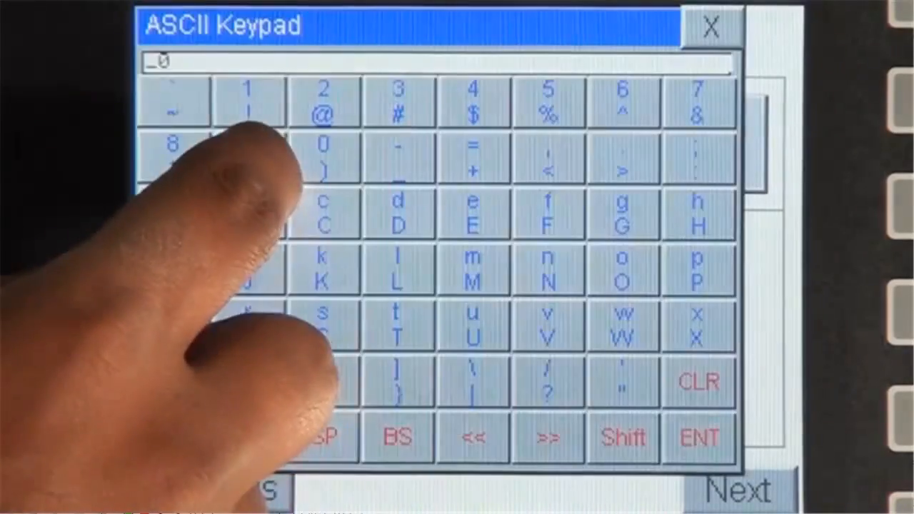
{"action": "left_click", "coordinate": [324, 104]}
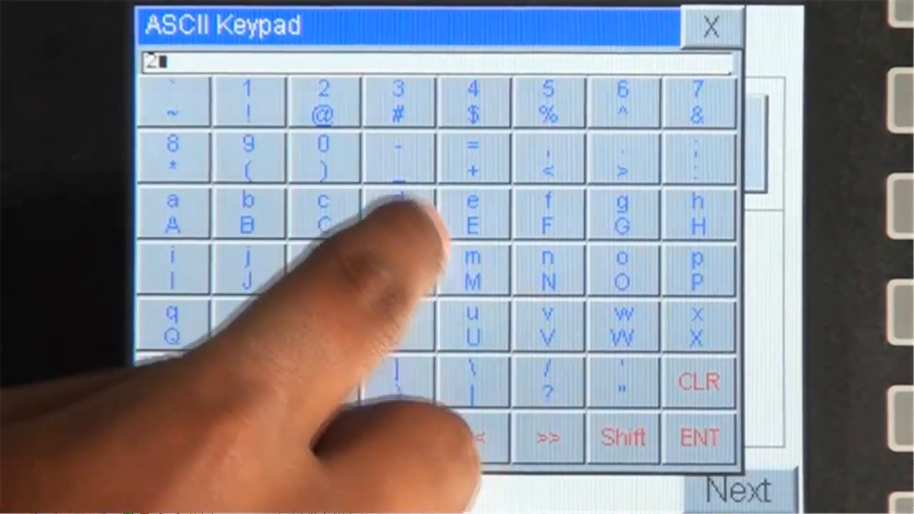